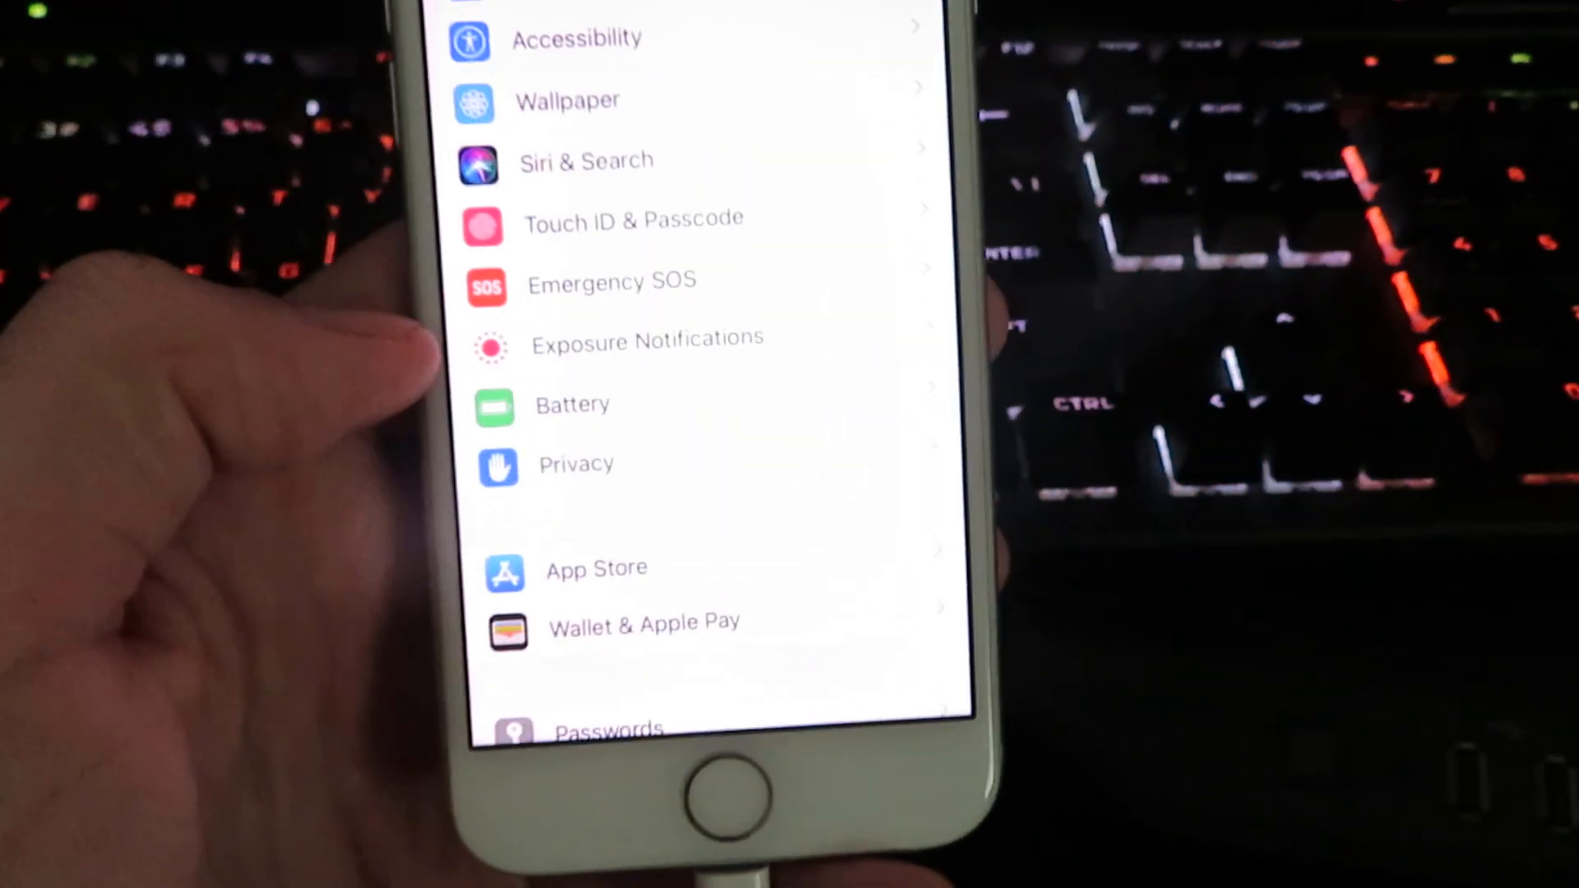
Open Background App Refresh and choose when apps may refresh in the background
scroll(down, 3)
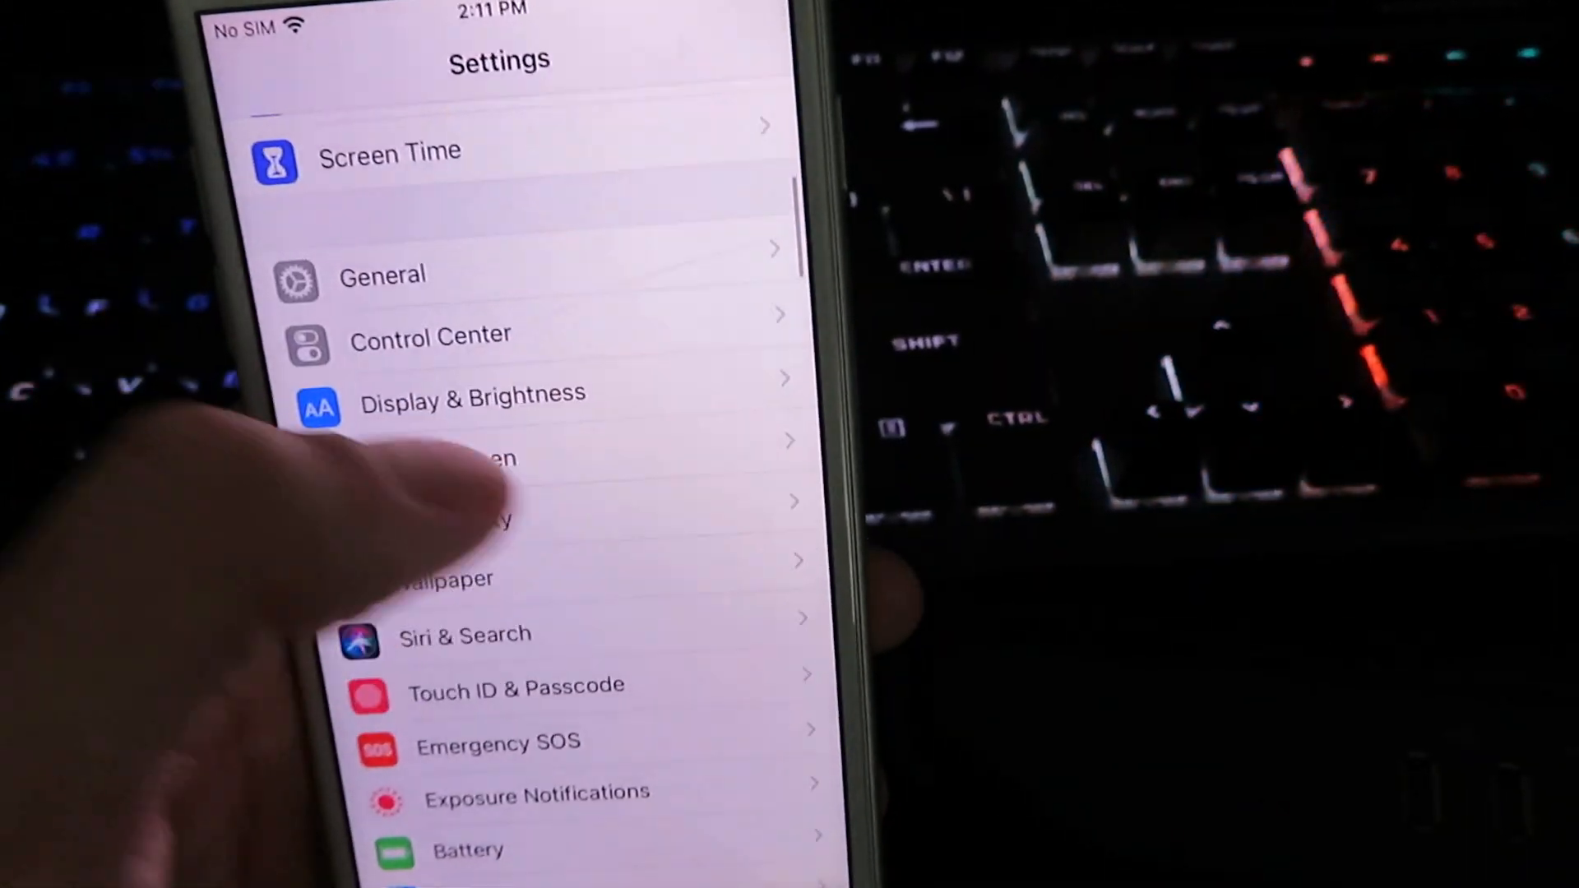
scroll(down, 3)
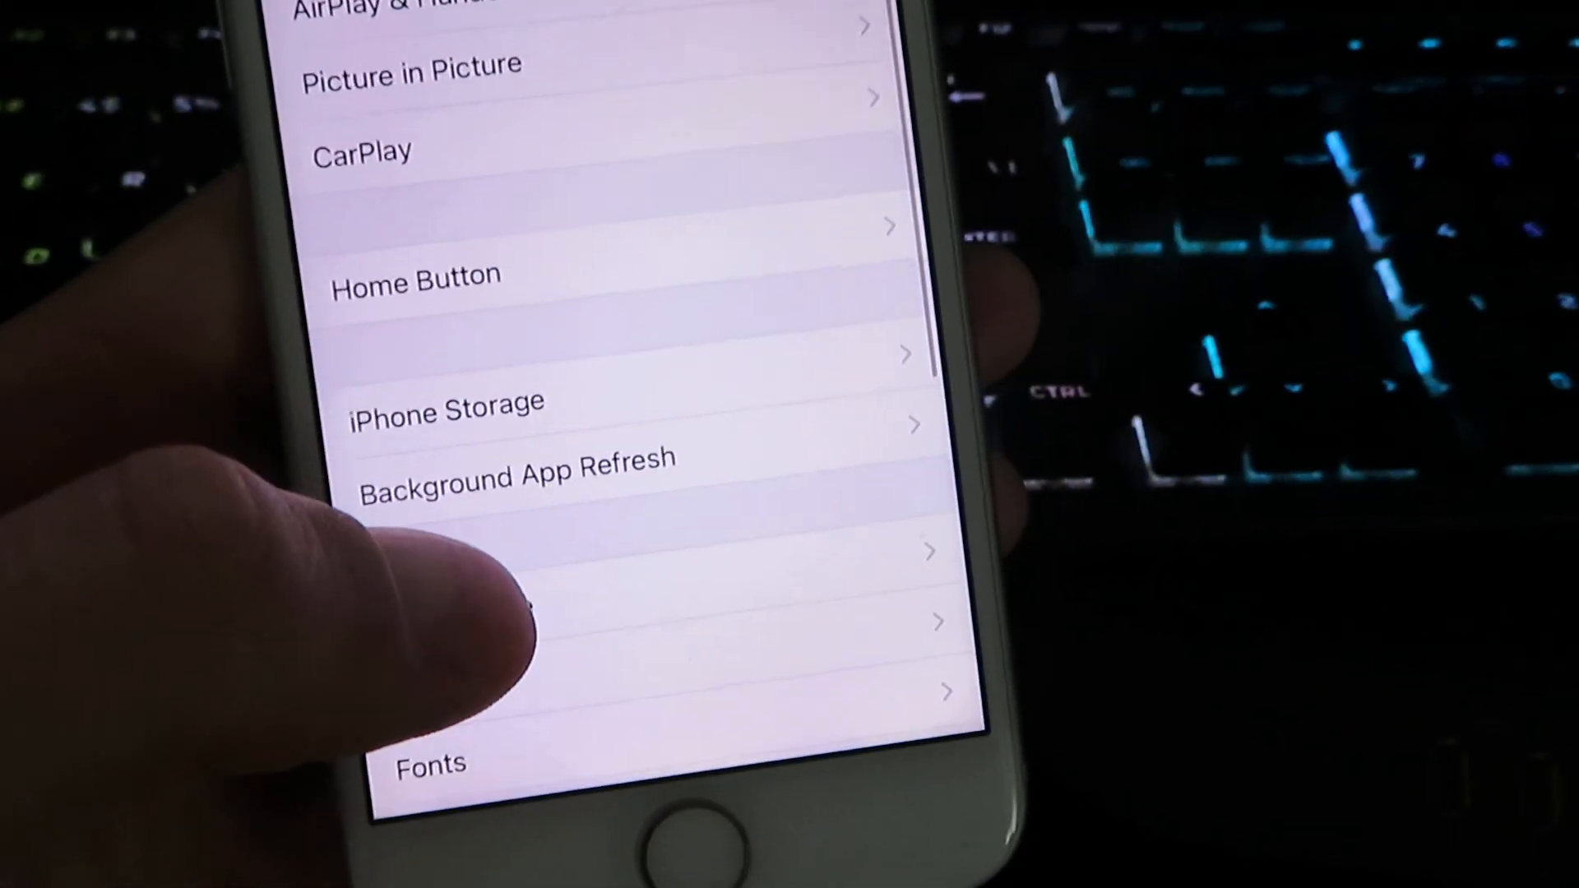
click(517, 475)
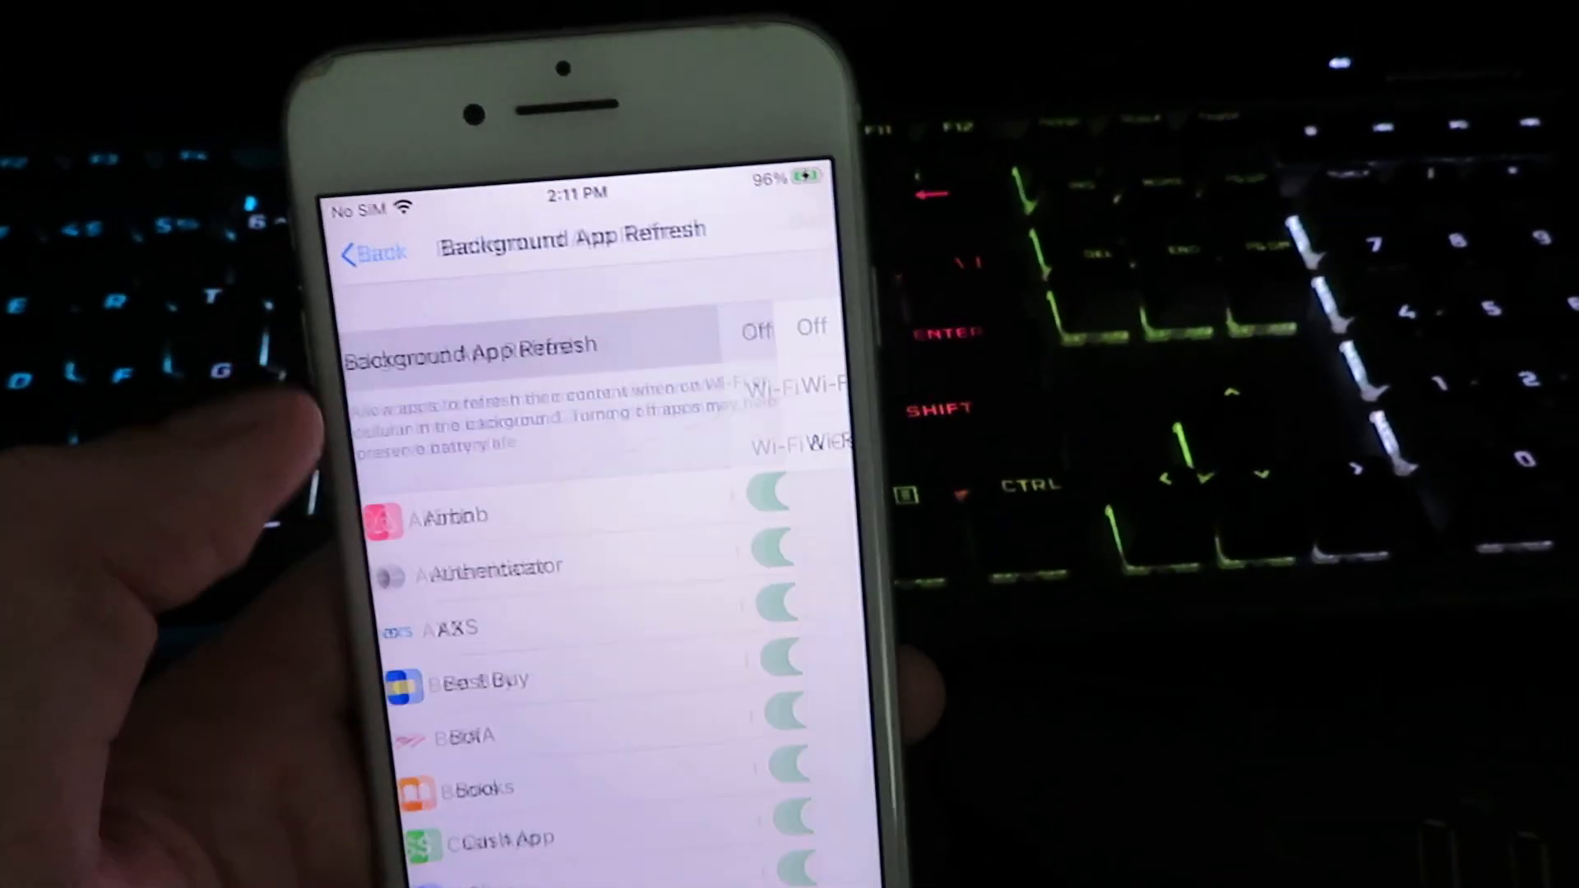
click(474, 346)
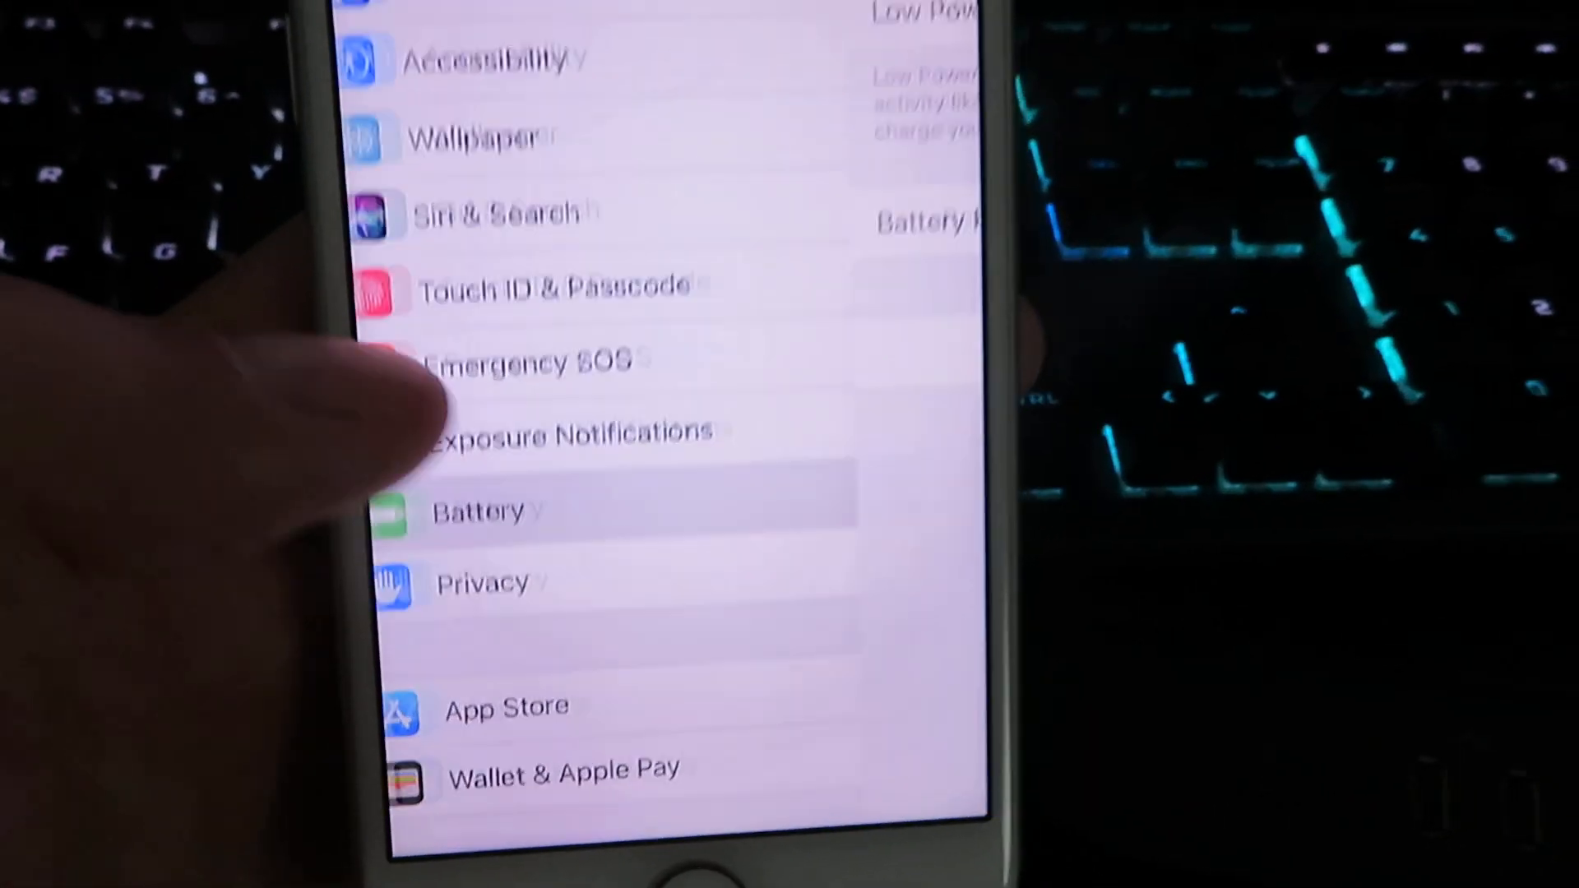
Turn off Low Power Mode on the Battery settings page
click(479, 512)
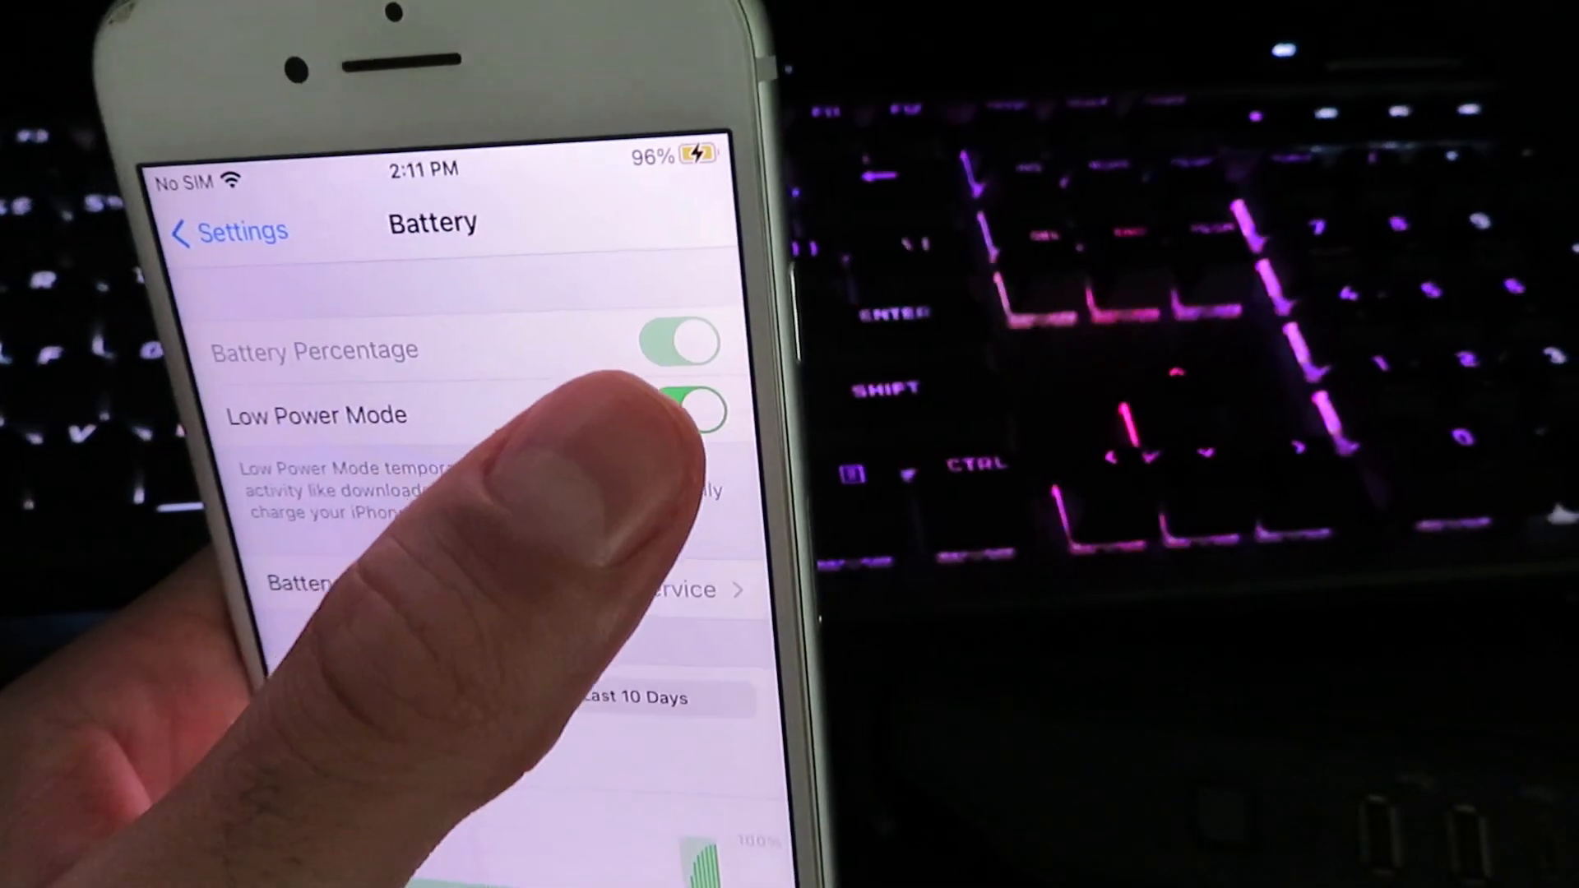
click(695, 408)
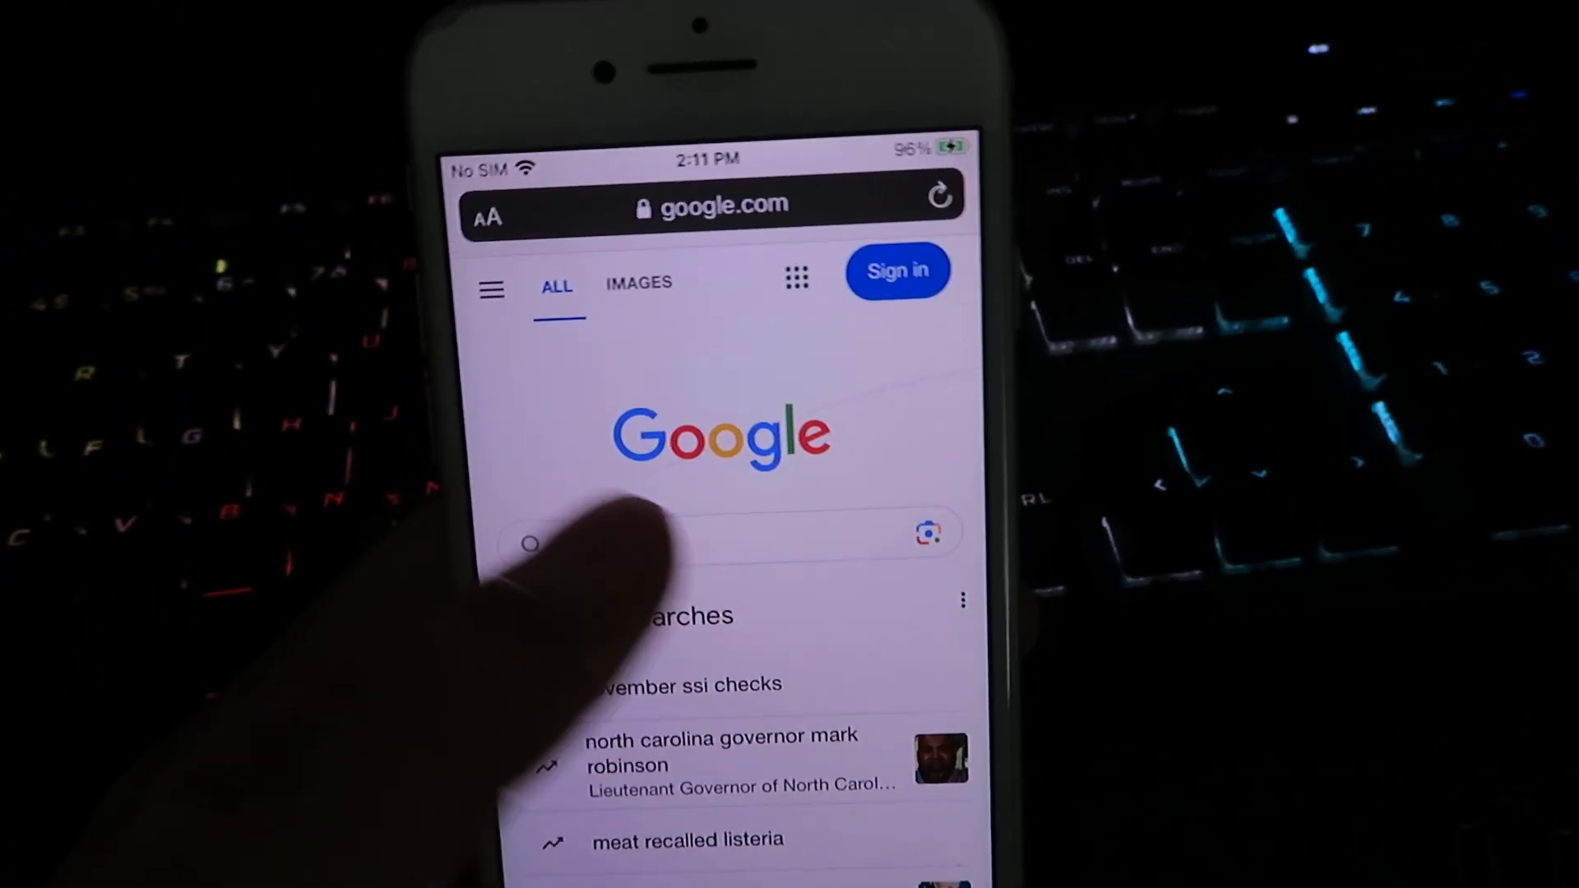
Open injectapp.org from Google's recent searches
click(705, 534)
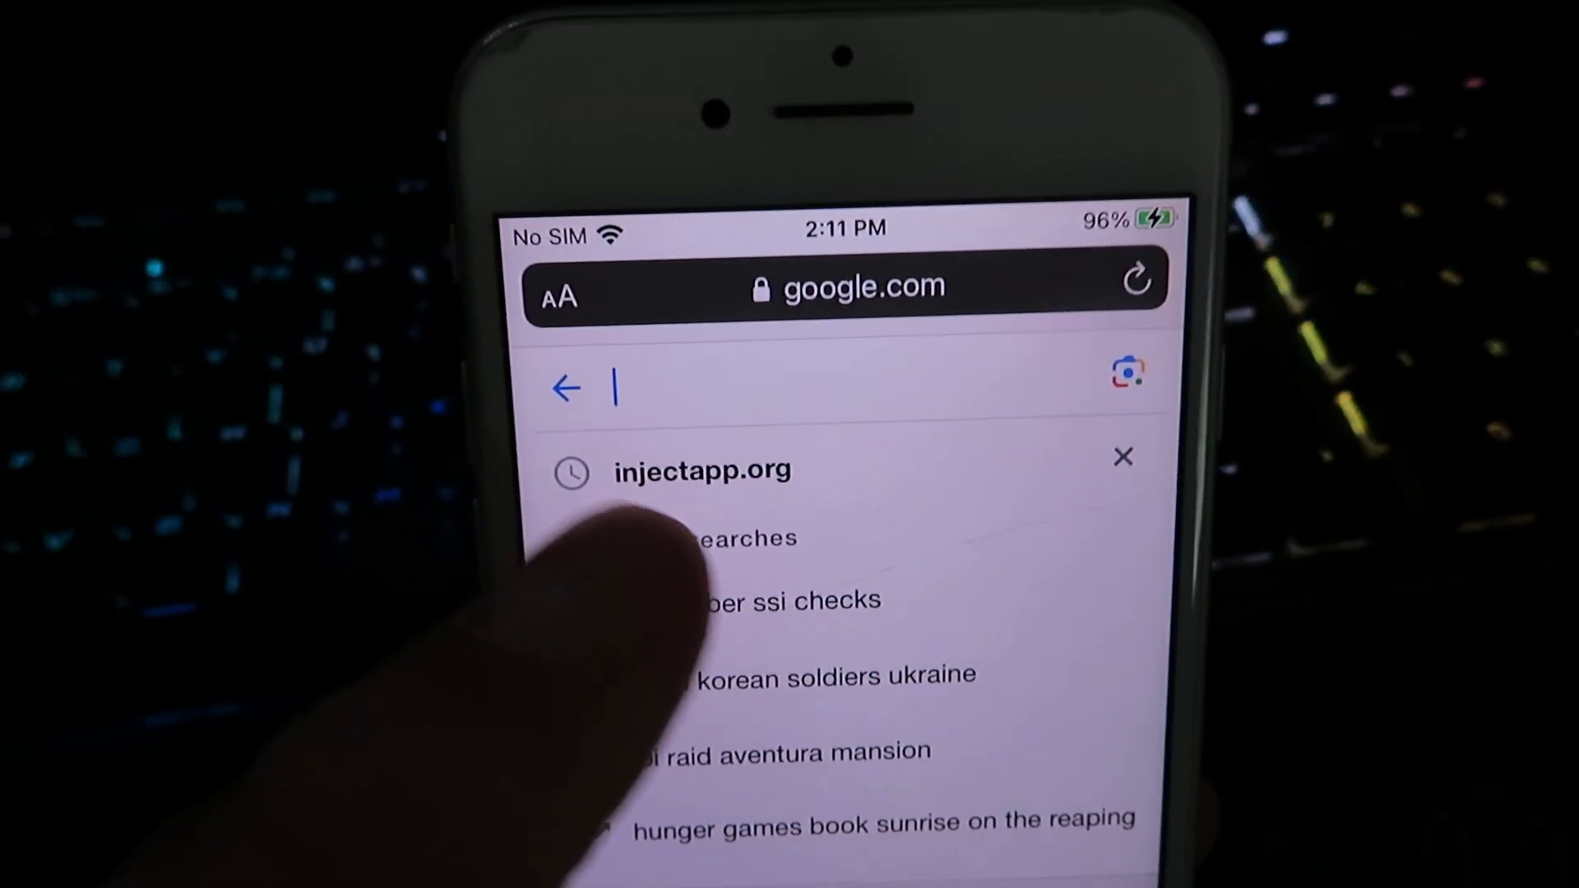
click(701, 471)
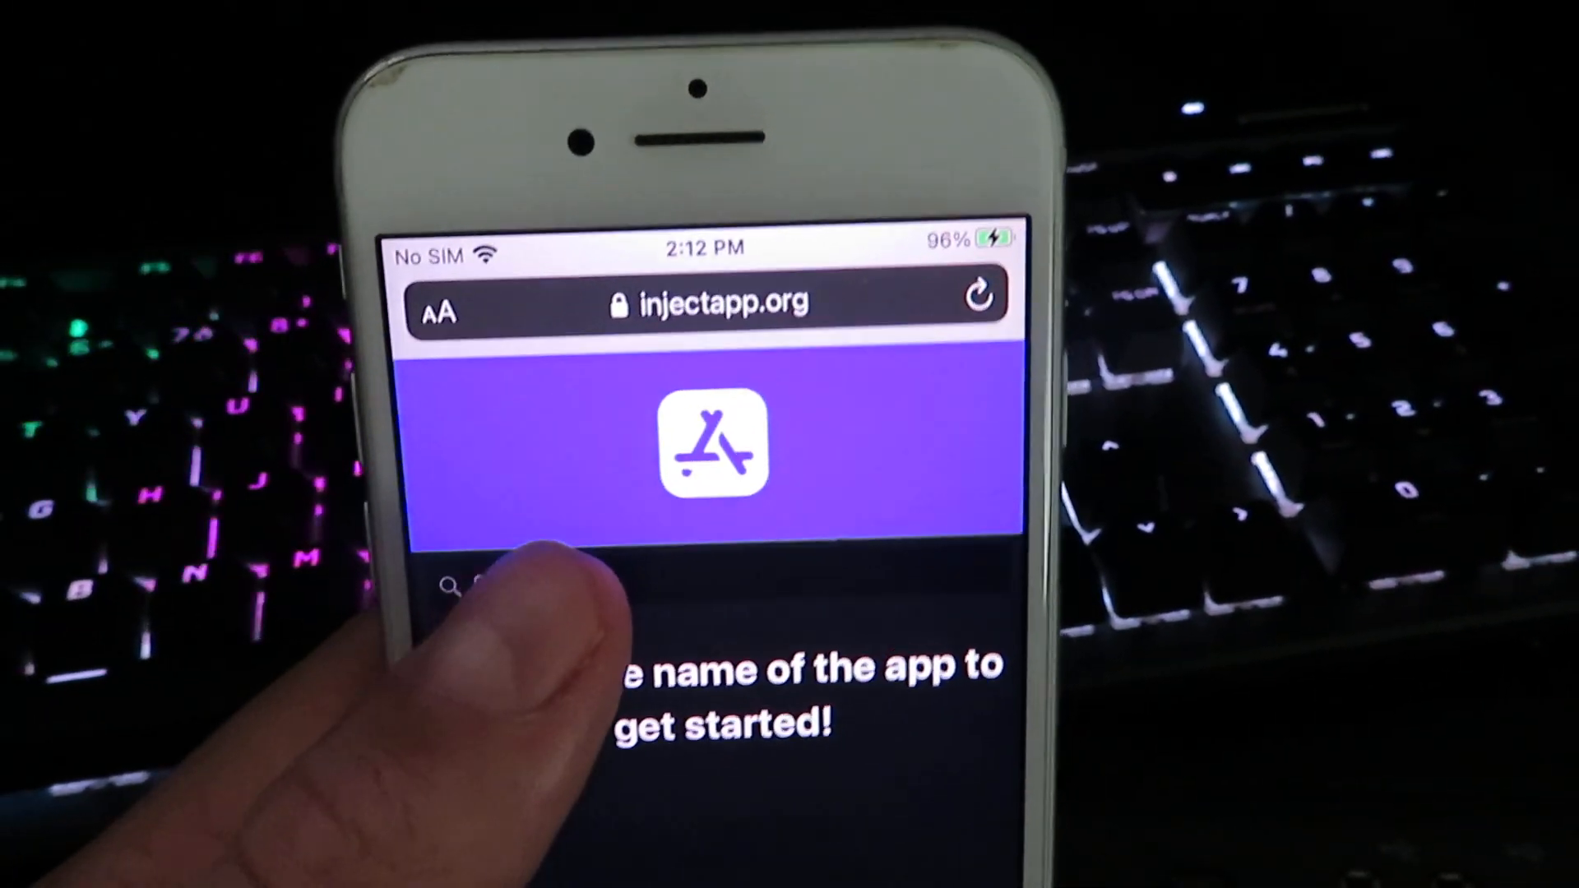
Search injectapp.org for 'lpa' to find IPA Loader
click(534, 588)
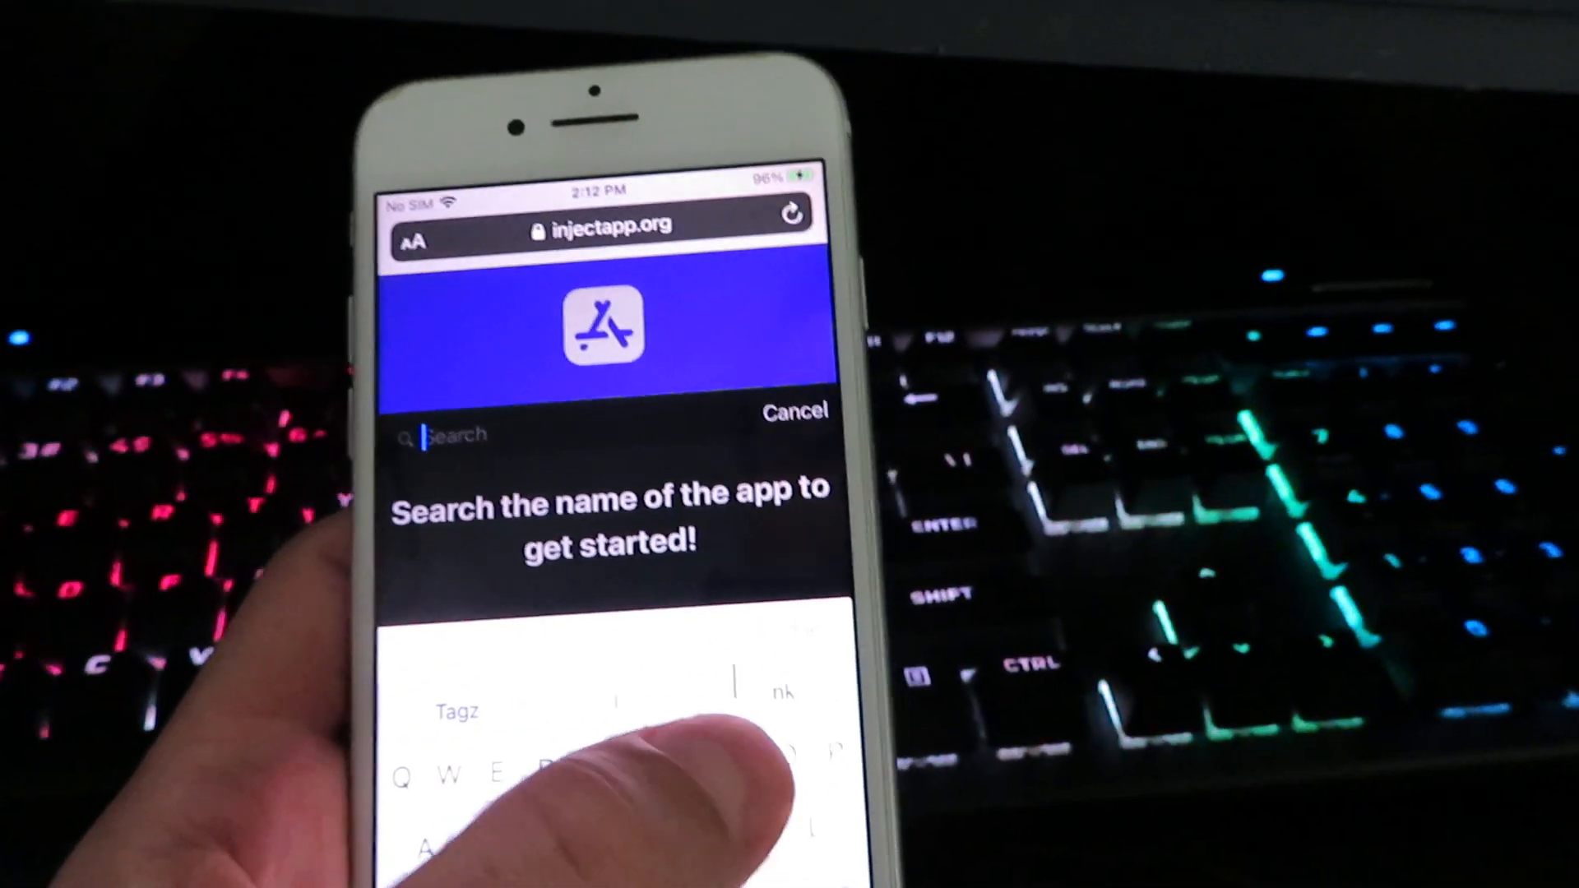
text(lpa)
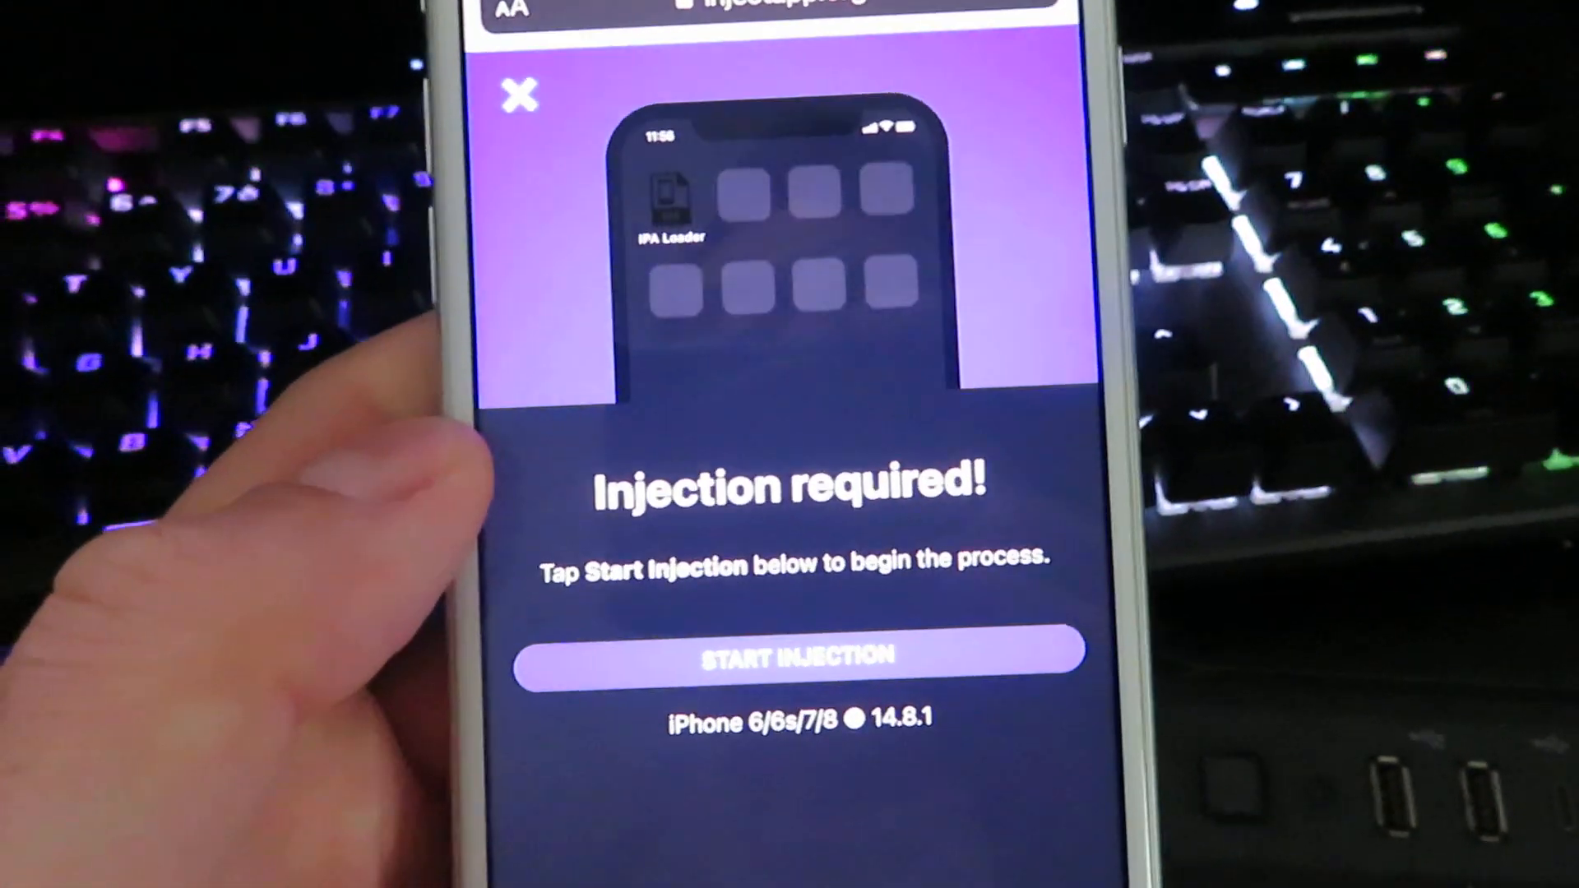
Start the IPA Loader injection so the download begins
click(791, 655)
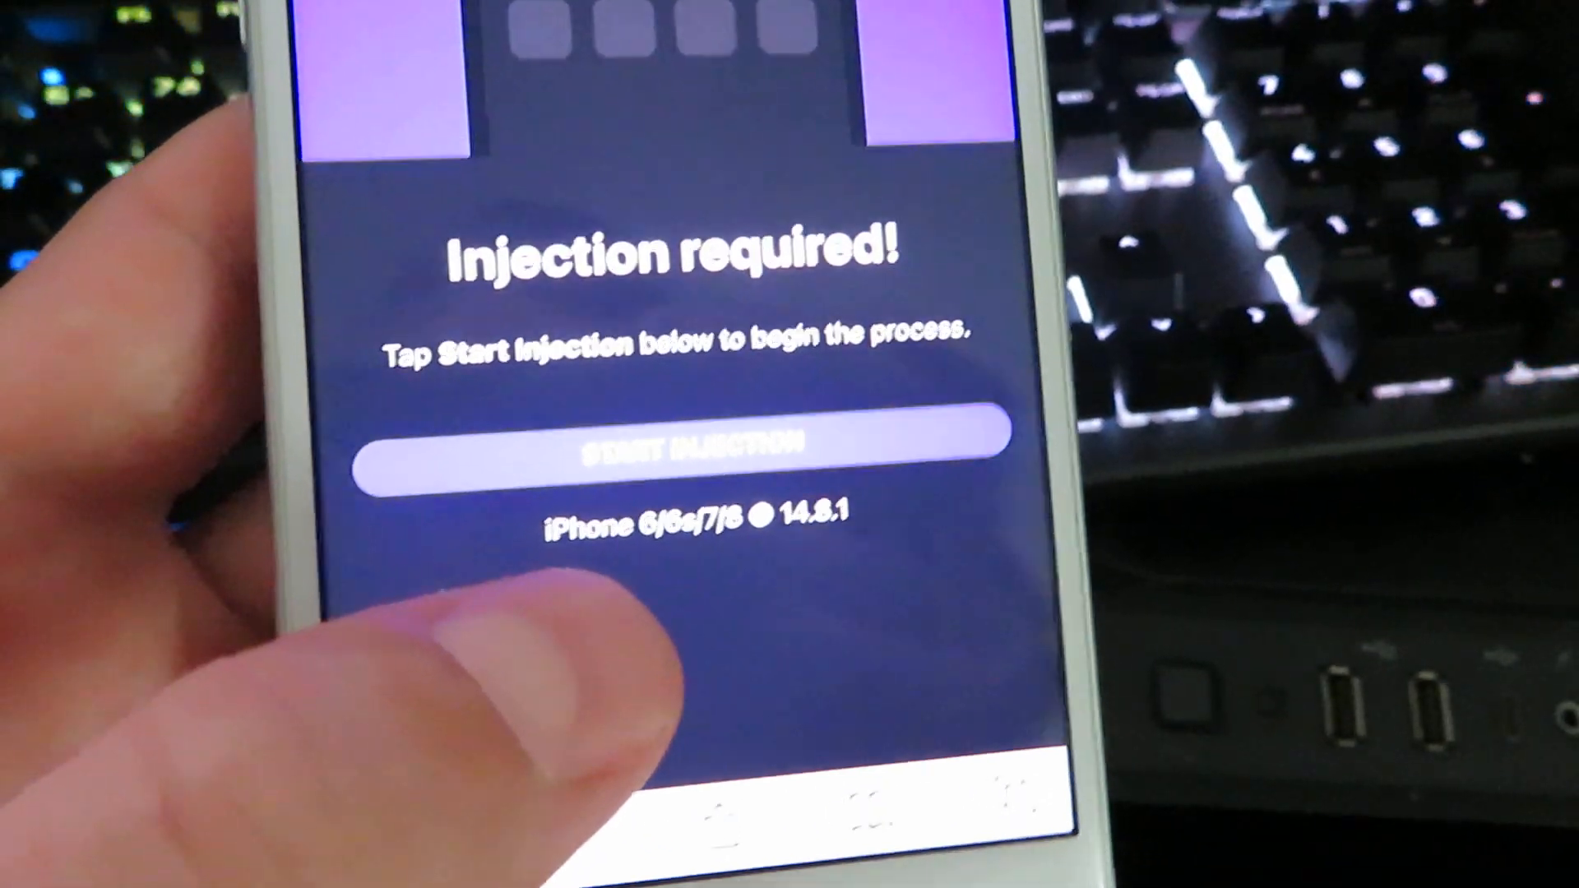
click(687, 450)
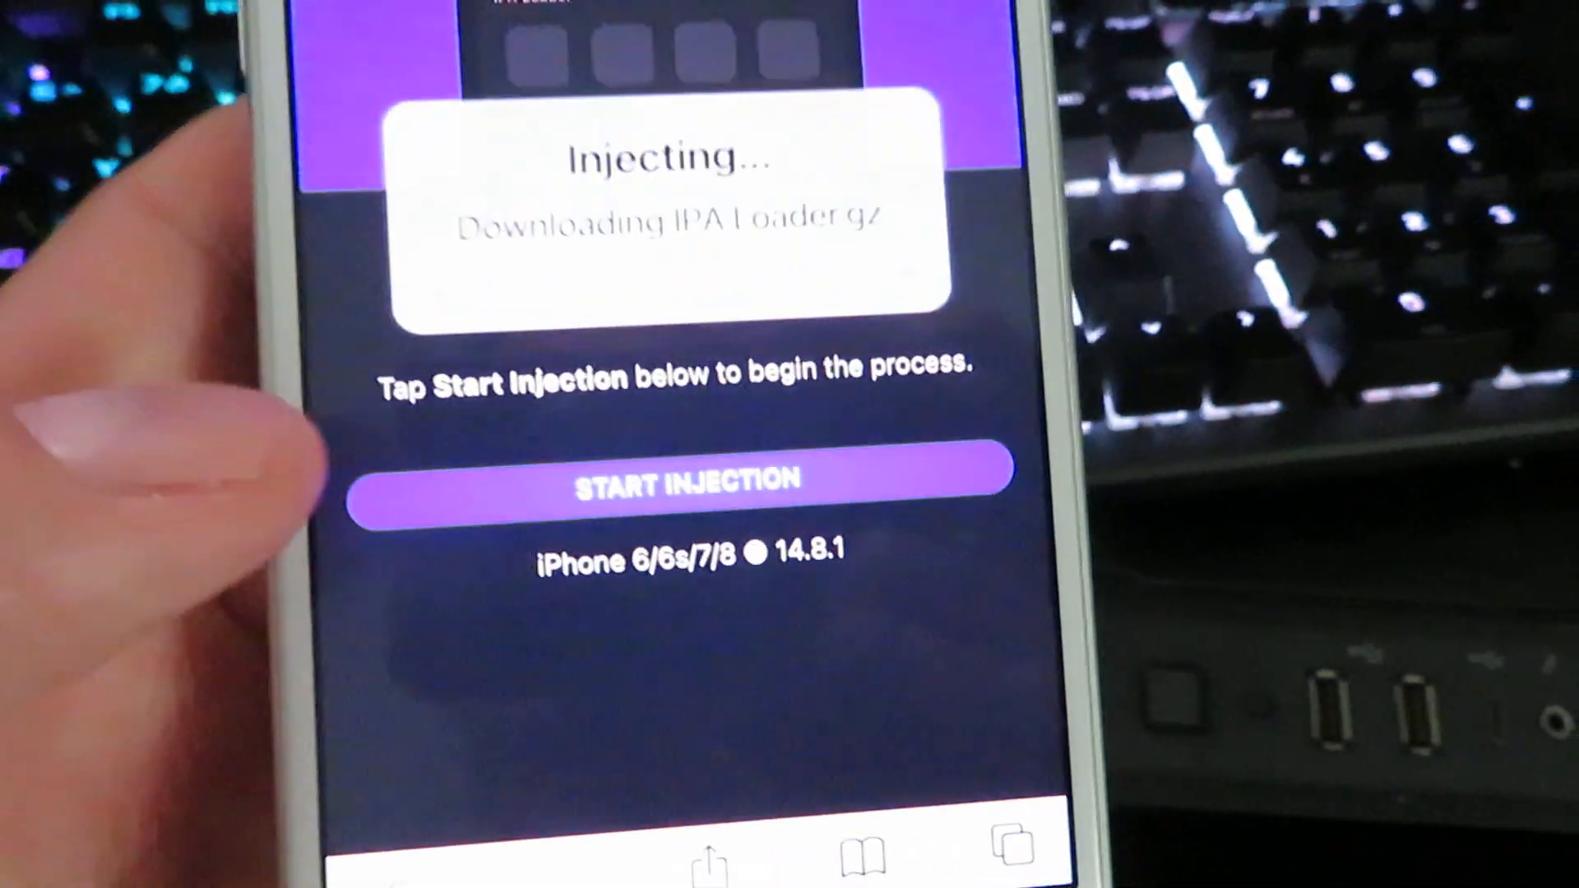